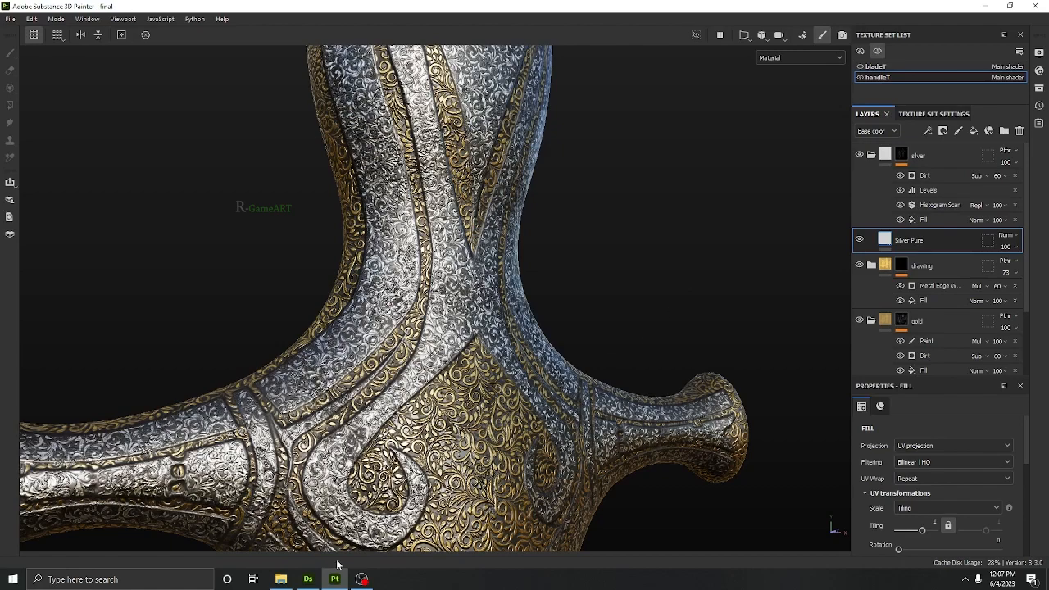
# Switch from the sword project in Substance 3D Painter to Substance Designer
pyautogui.click(281, 578)
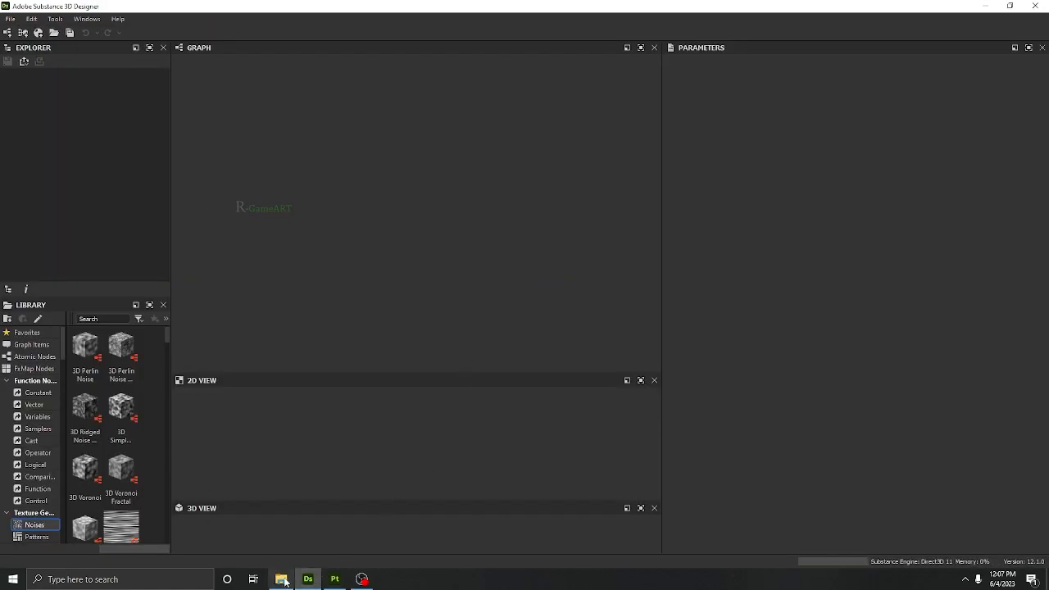
pyautogui.moveTo(282, 579)
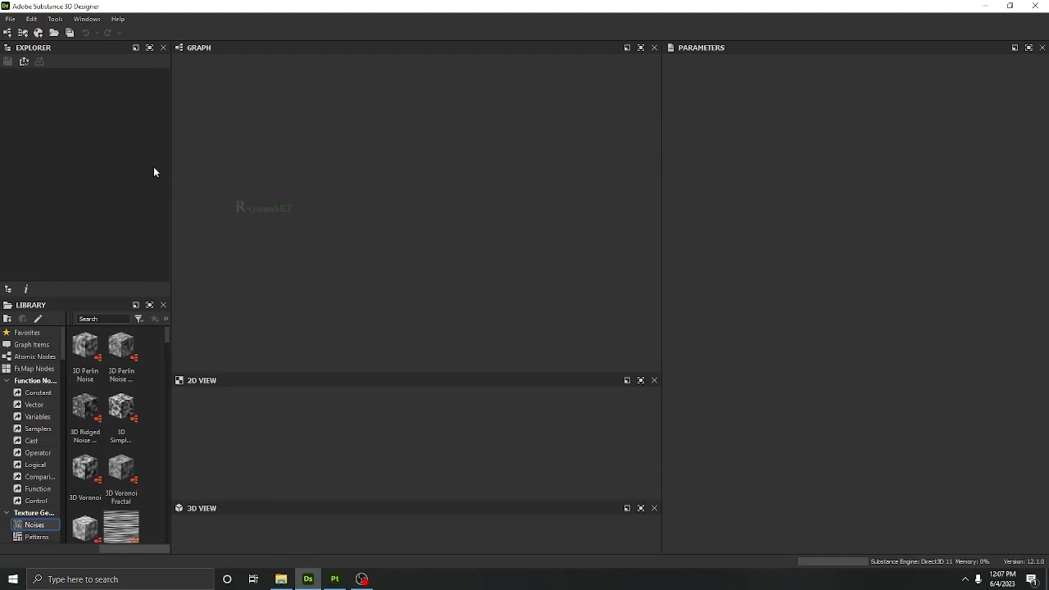
# Create a new Substance graph using the default Metallic Roughness template
pyautogui.click(9, 18)
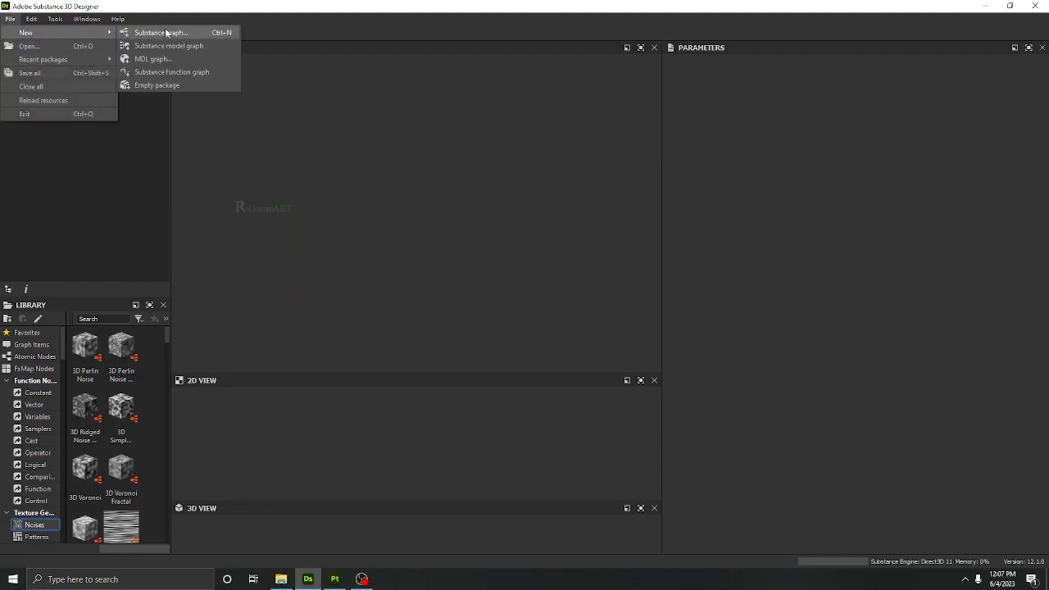
pyautogui.click(160, 32)
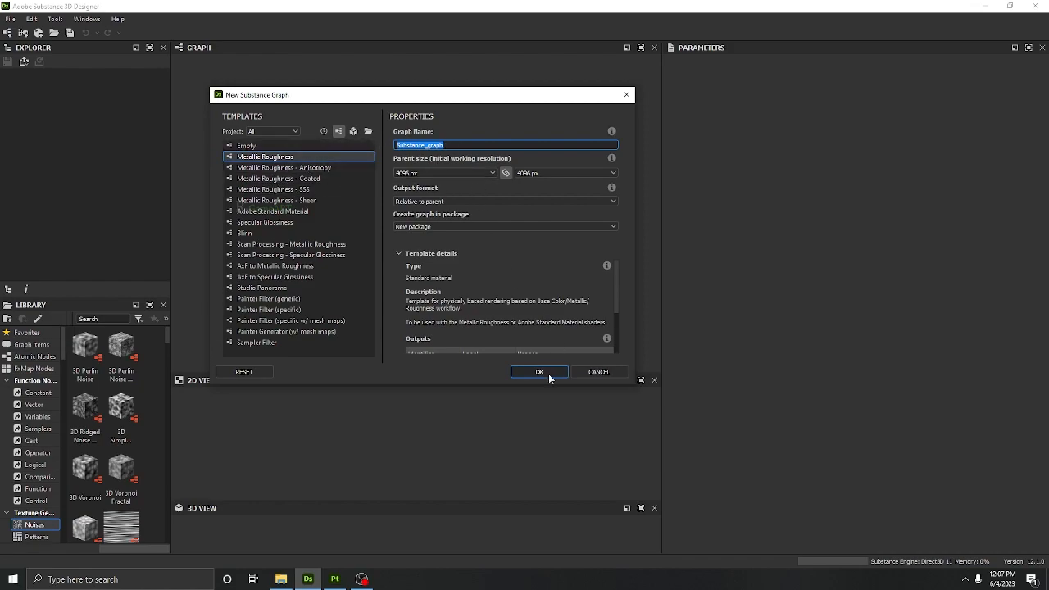
pyautogui.click(539, 371)
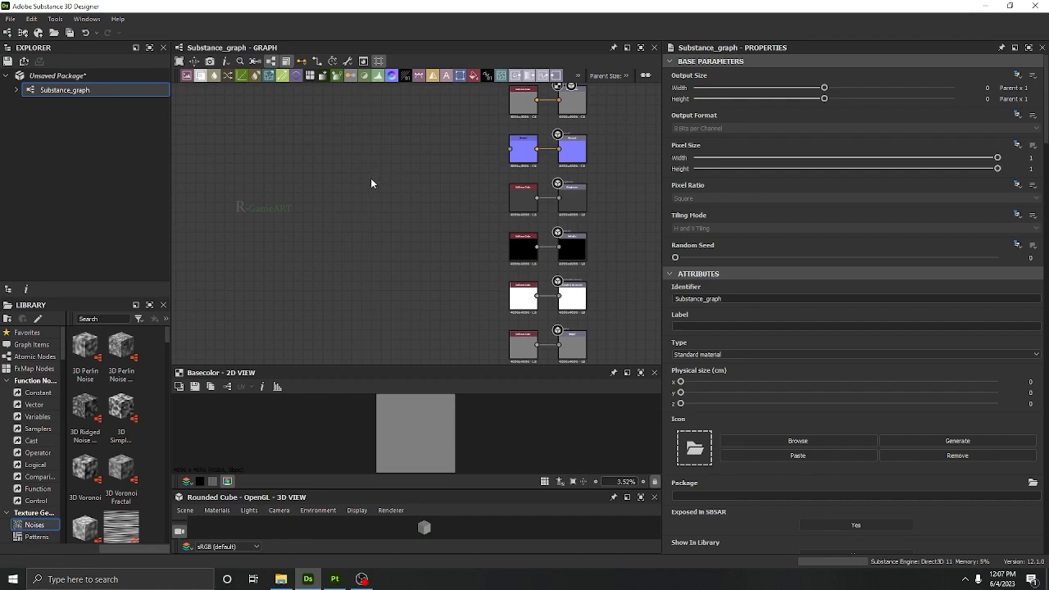
pyautogui.moveTo(279, 267)
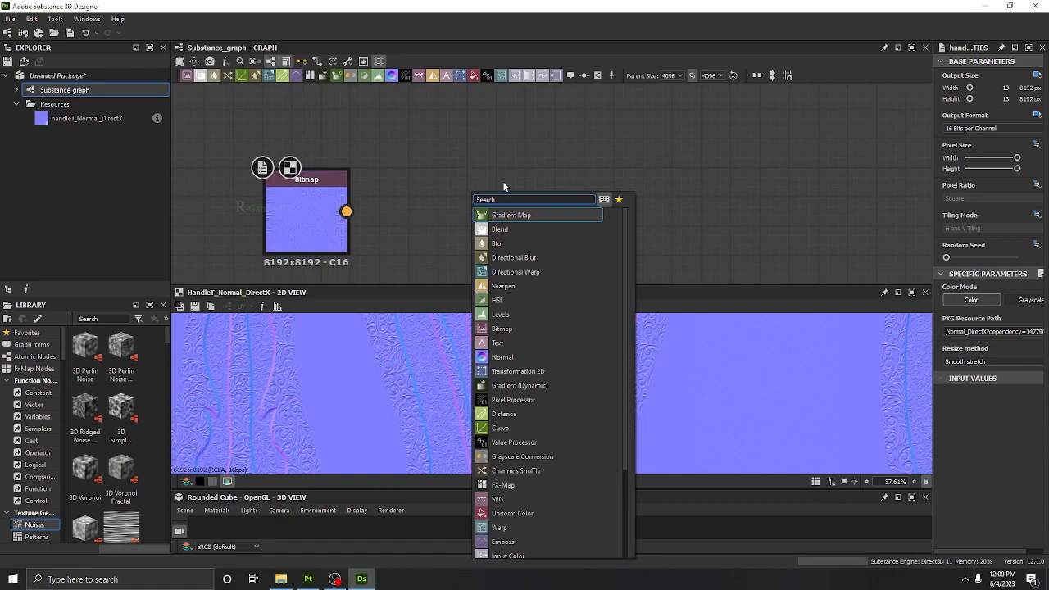
# Add Curvature Smooth and Curvature nodes, wiring the normal map Bitmap into both
pyautogui.write('curv')
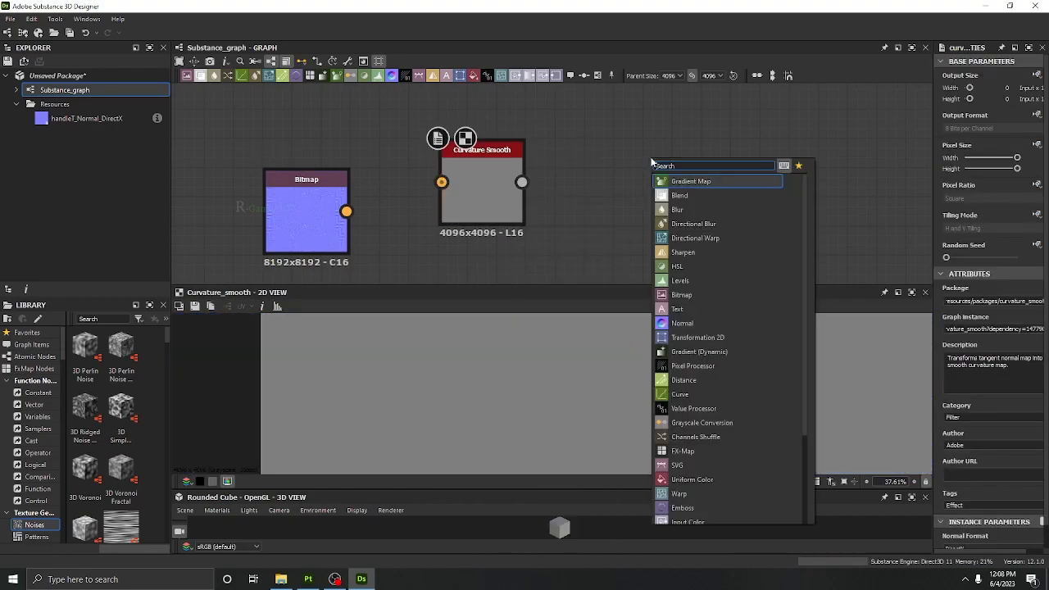
pyautogui.write('cur')
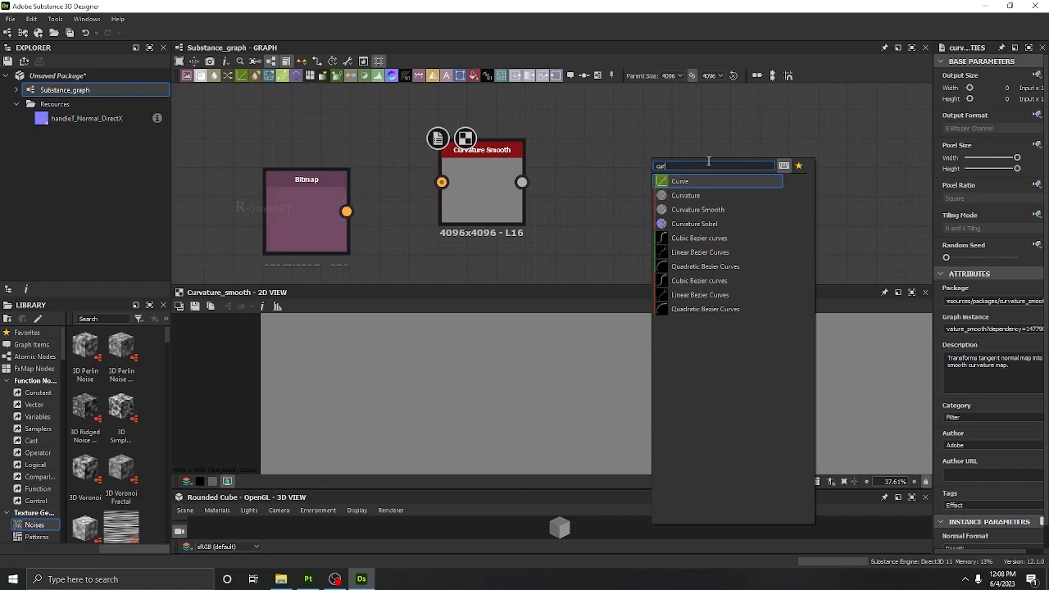
pyautogui.click(686, 195)
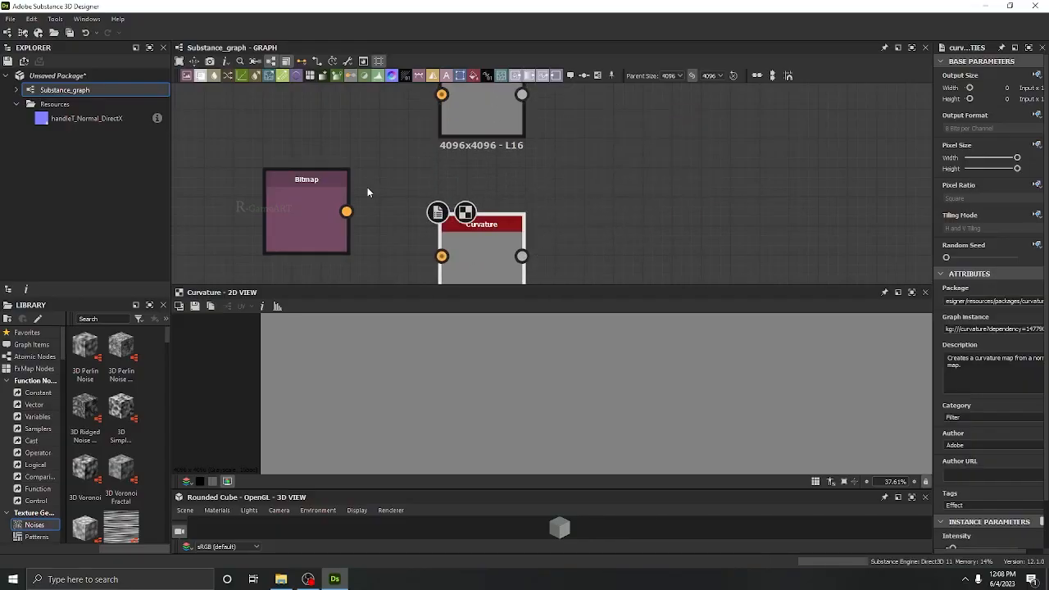
pyautogui.moveTo(347, 211); pyautogui.dragTo(417, 109)
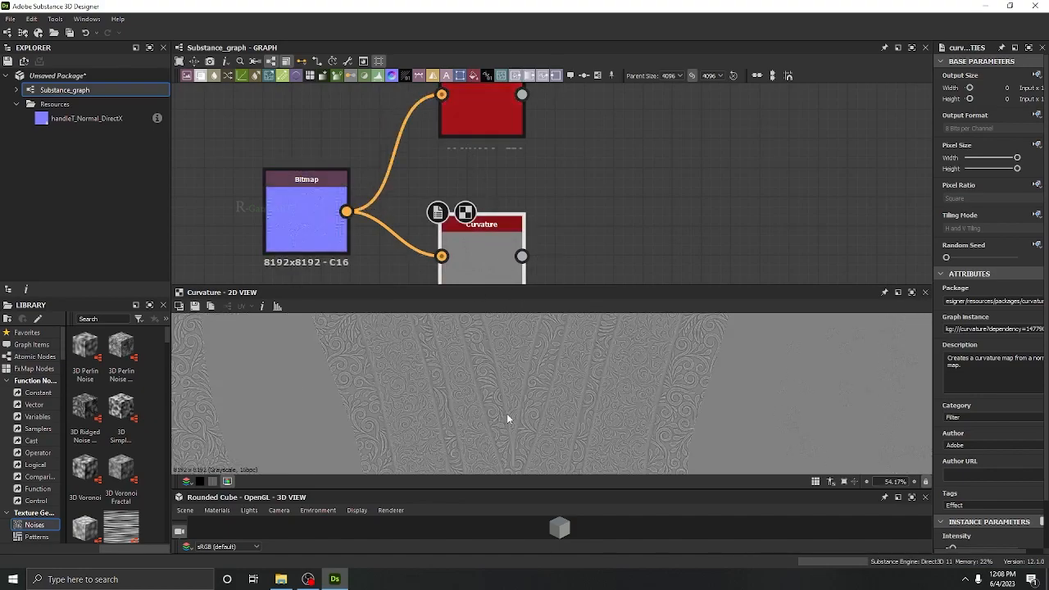
pyautogui.click(482, 115)
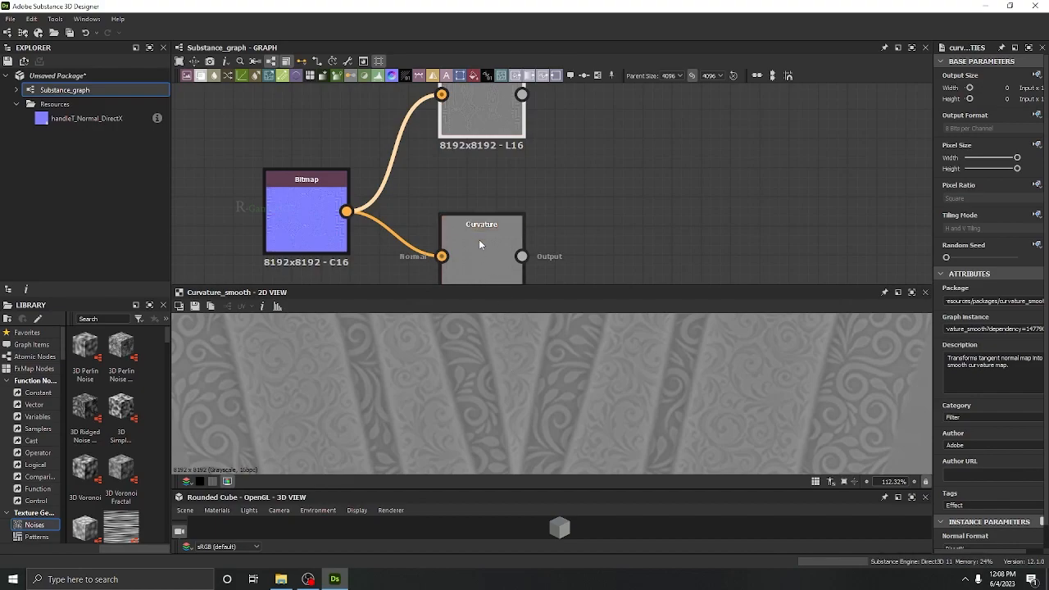
pyautogui.click(482, 230)
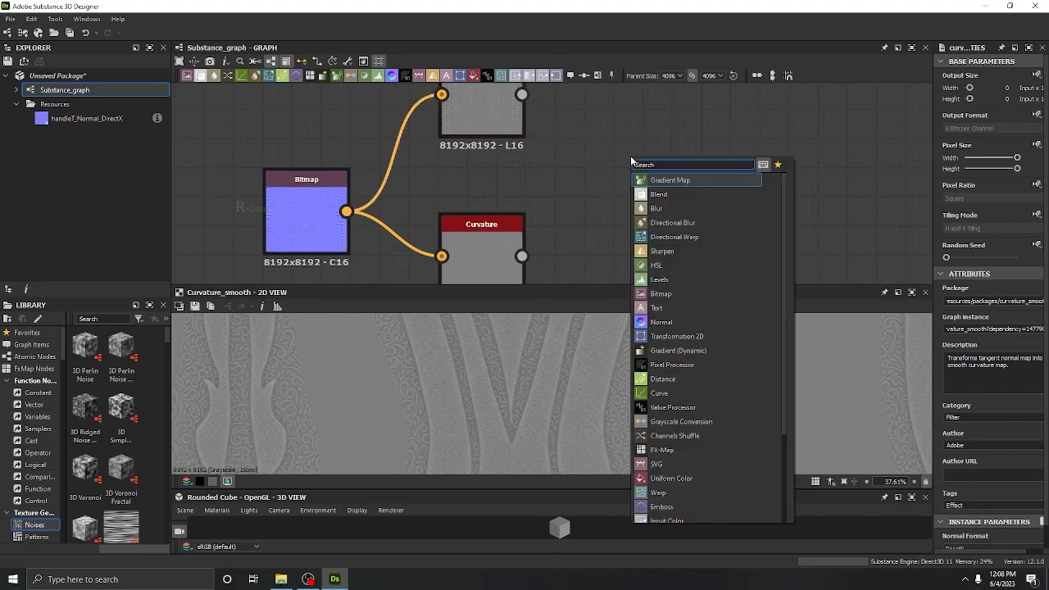
# Blend both curvature outputs, trying Multiply and Min before settling on Max (Lighten)
pyautogui.click(658, 194)
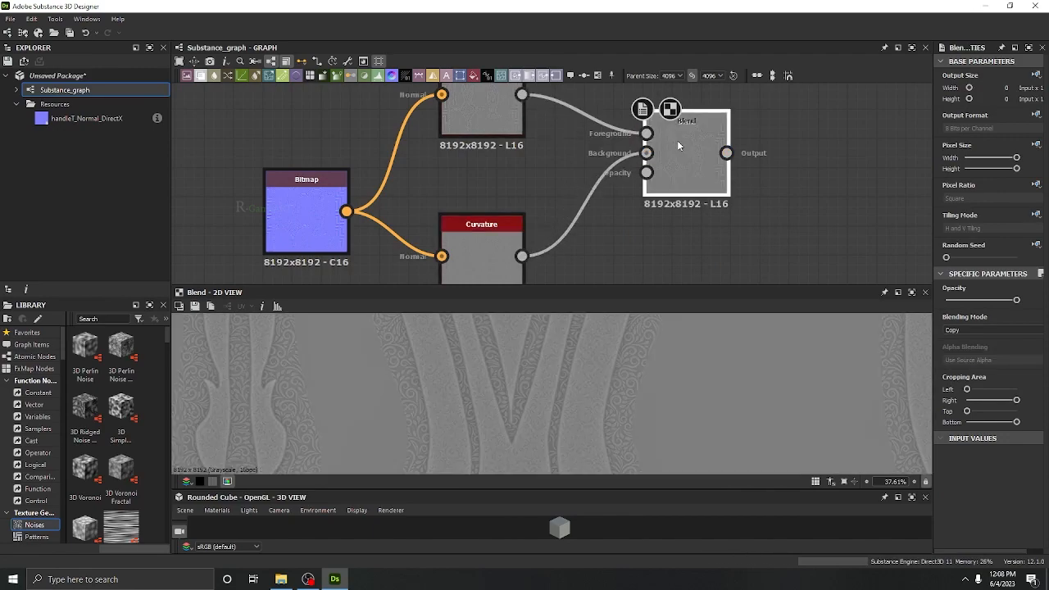
pyautogui.click(988, 330)
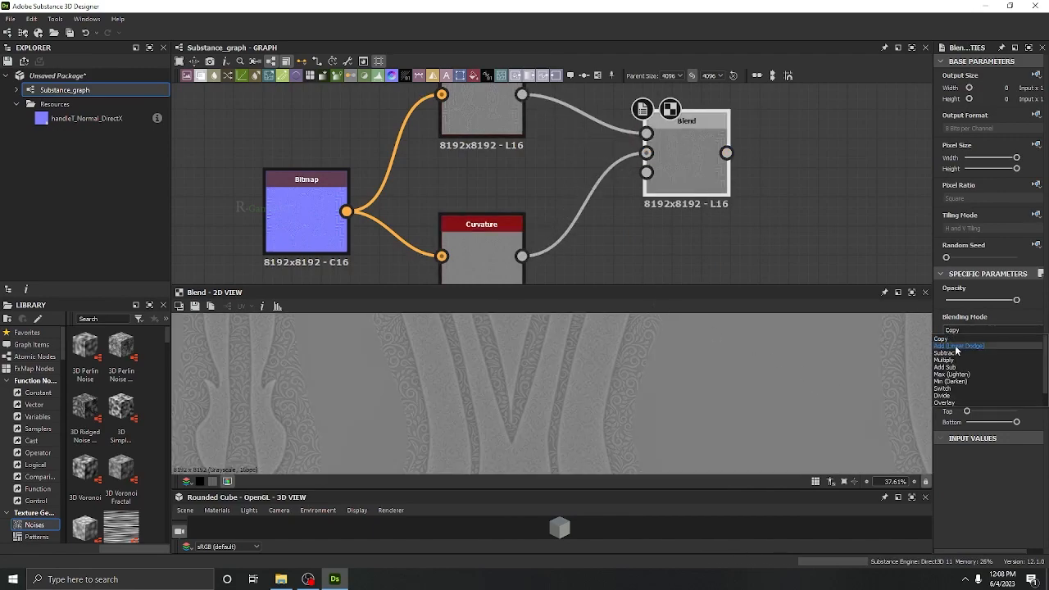
pyautogui.click(944, 360)
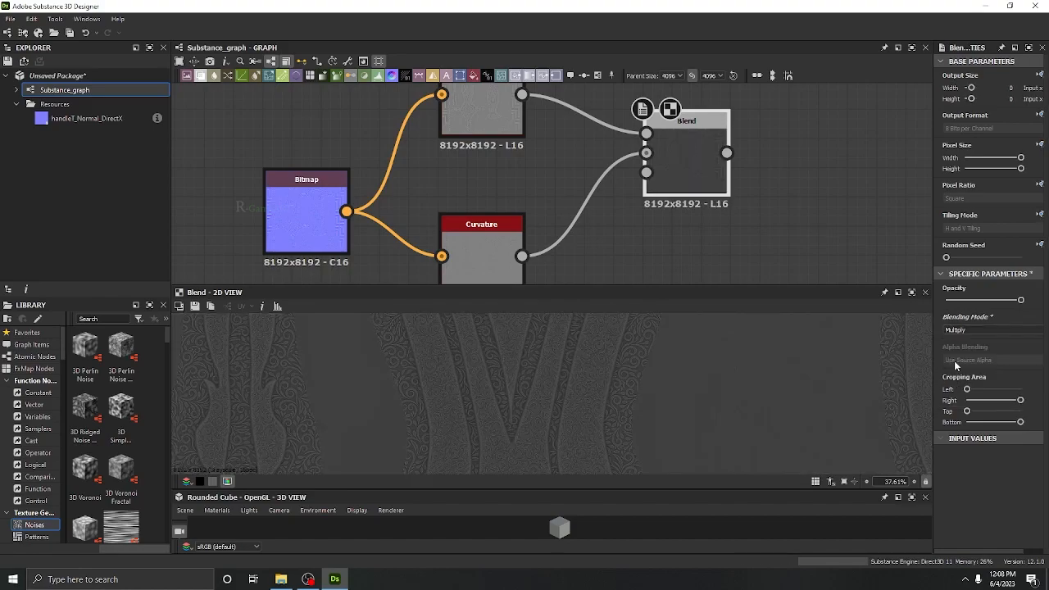
pyautogui.click(987, 330)
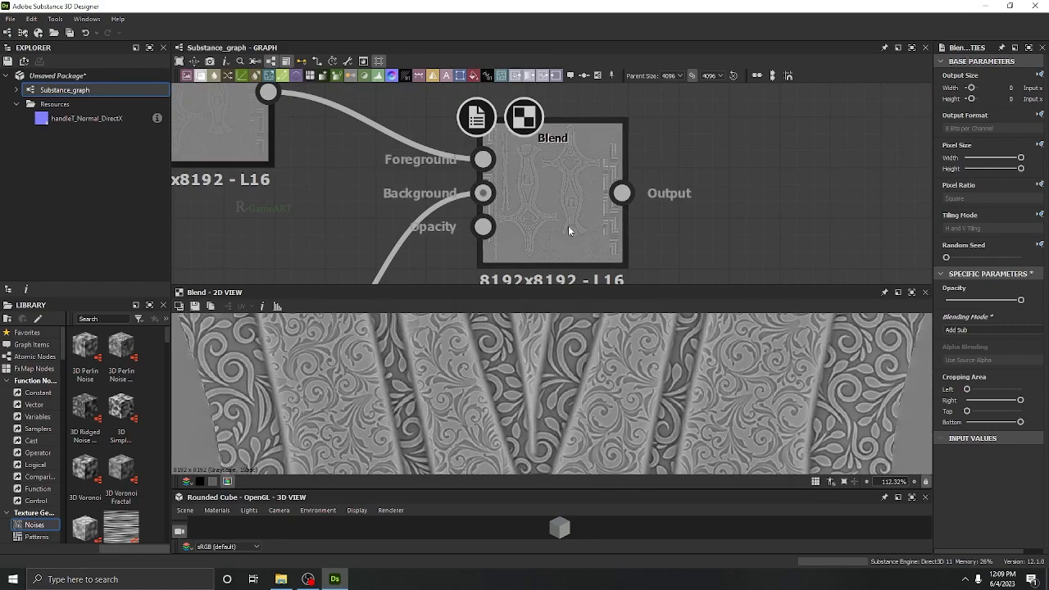
pyautogui.click(984, 330)
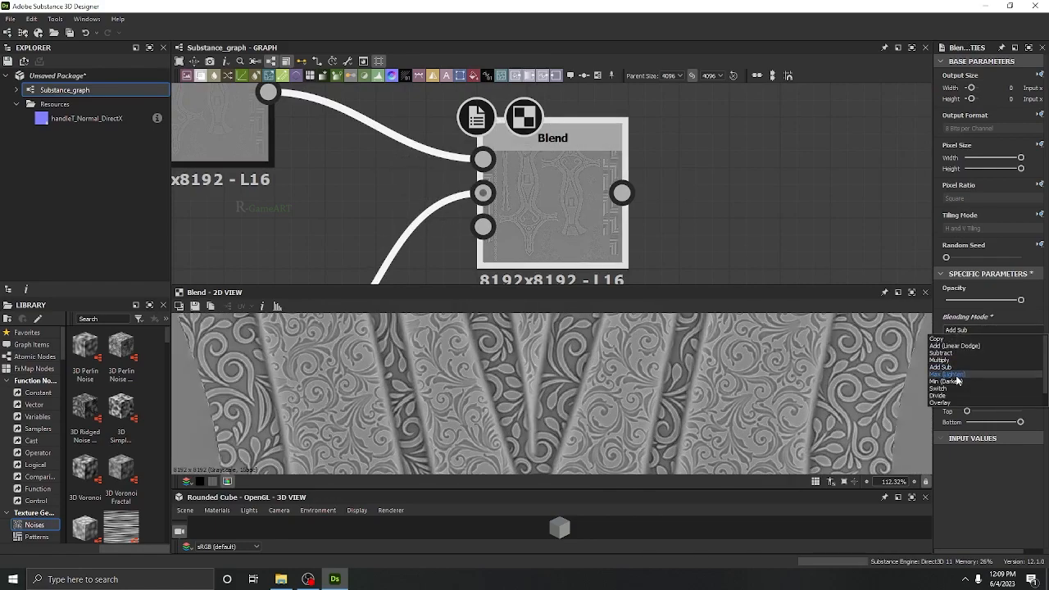
pyautogui.click(951, 375)
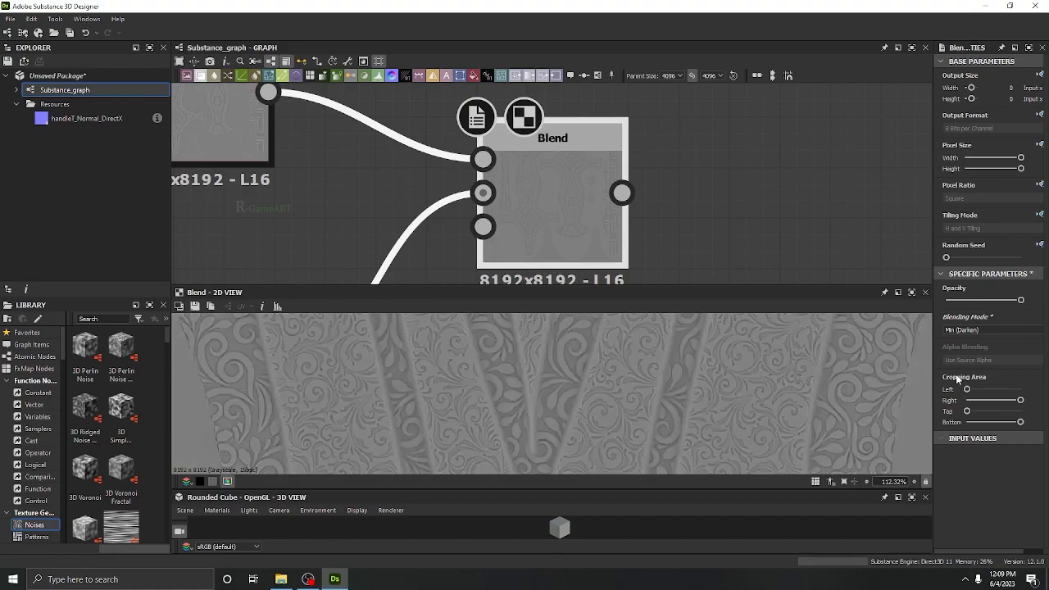
pyautogui.click(988, 330)
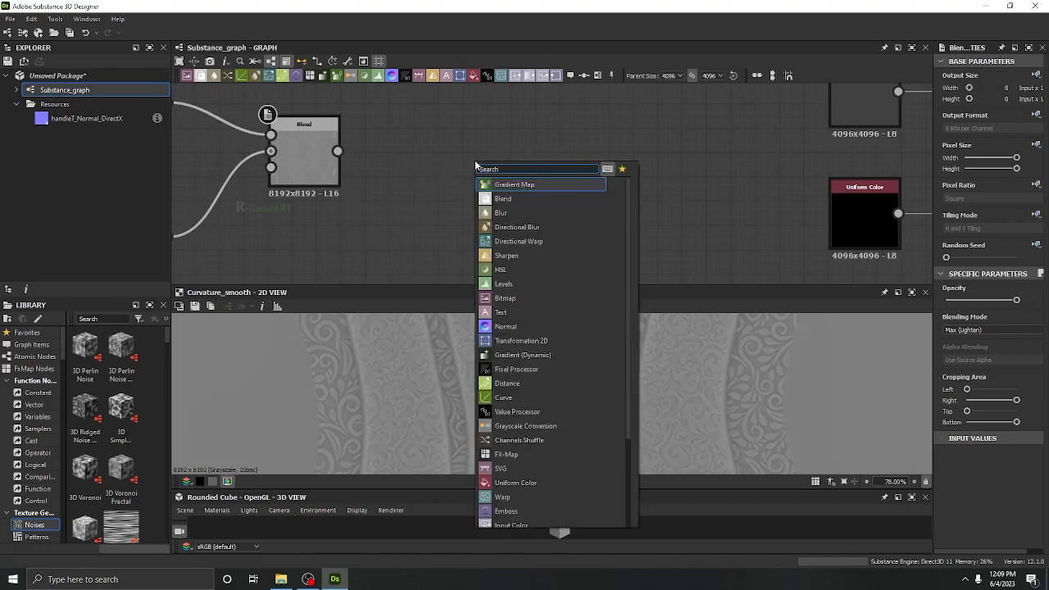
# Add an Output node fed by the Blend result and set Parent Size to 4096
pyautogui.write('ou')
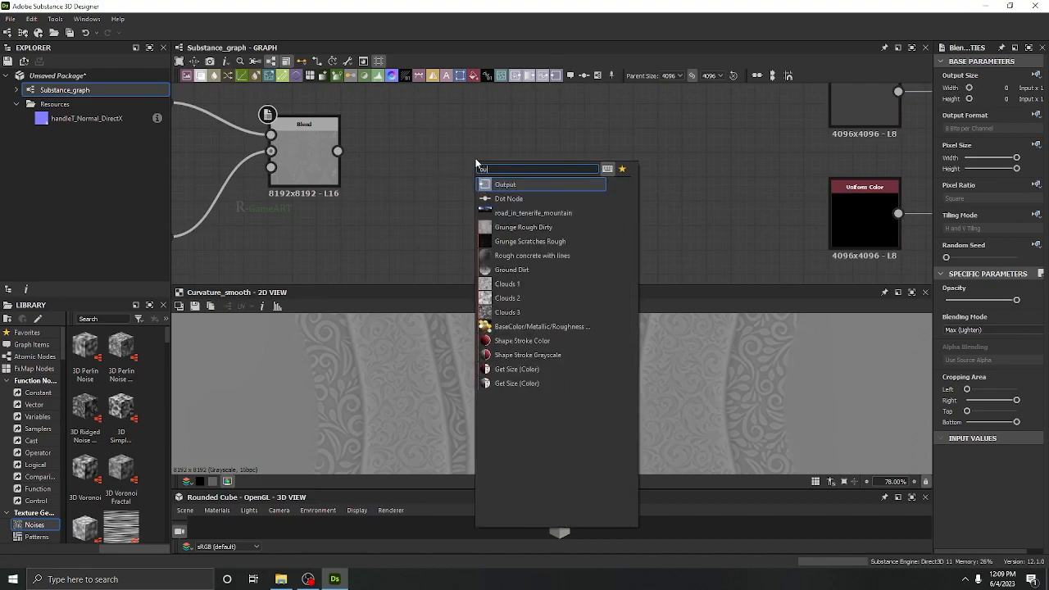
pyautogui.click(505, 185)
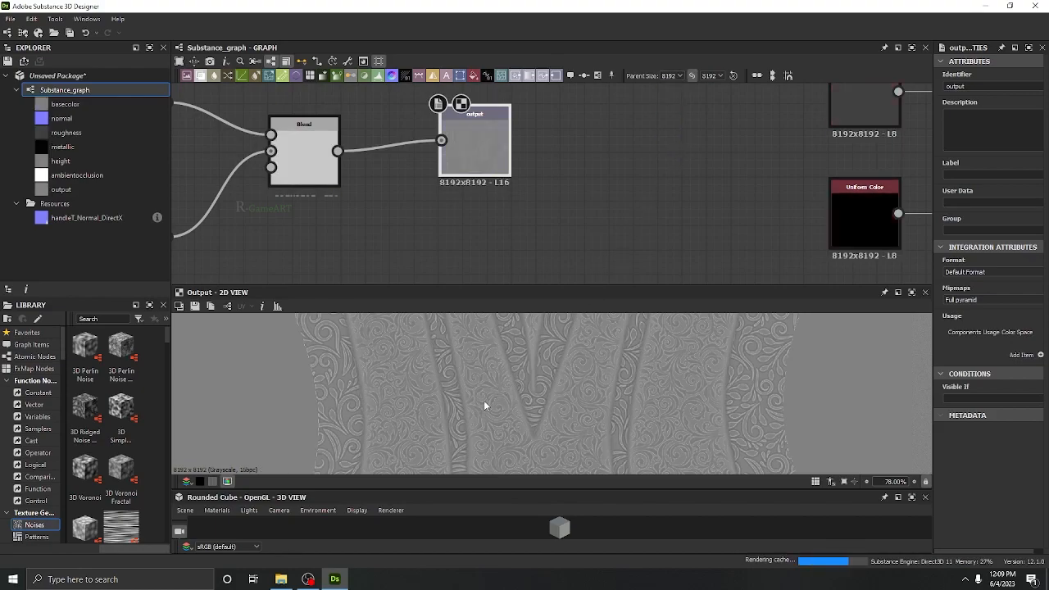
pyautogui.click(682, 75)
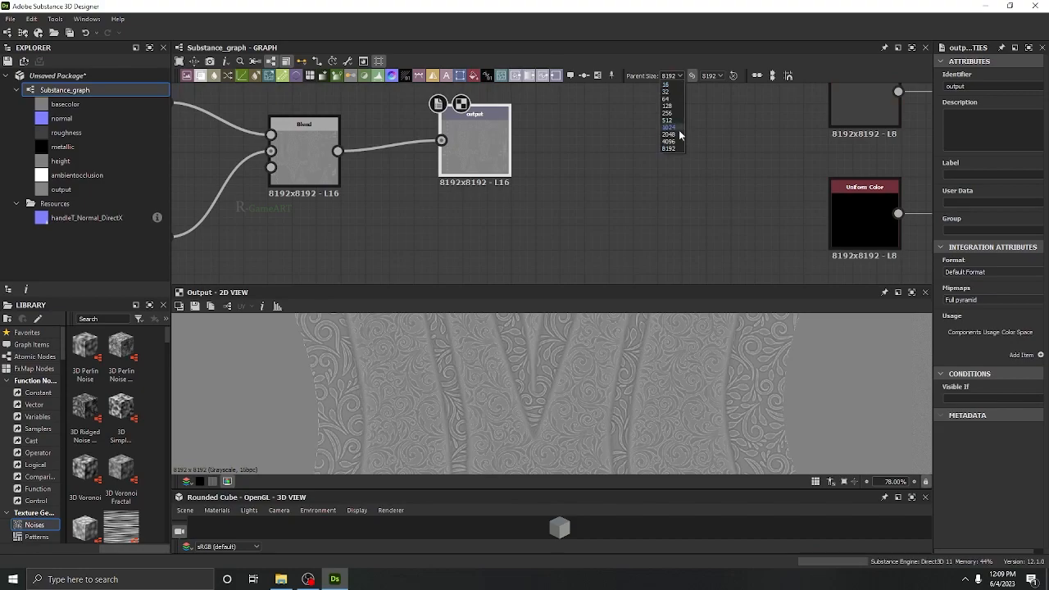
pyautogui.click(670, 135)
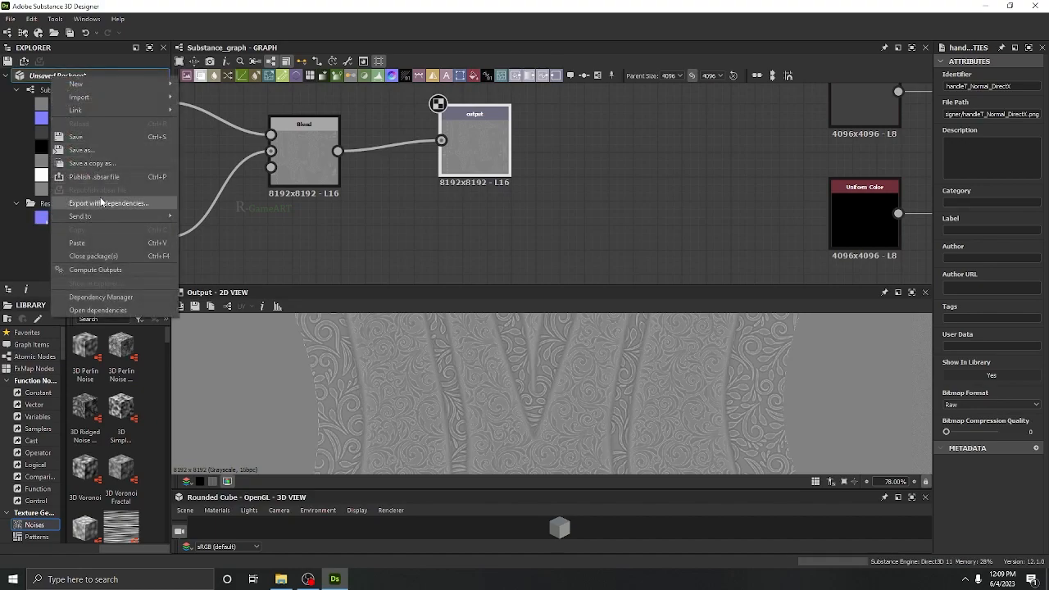
pyautogui.moveTo(77, 243)
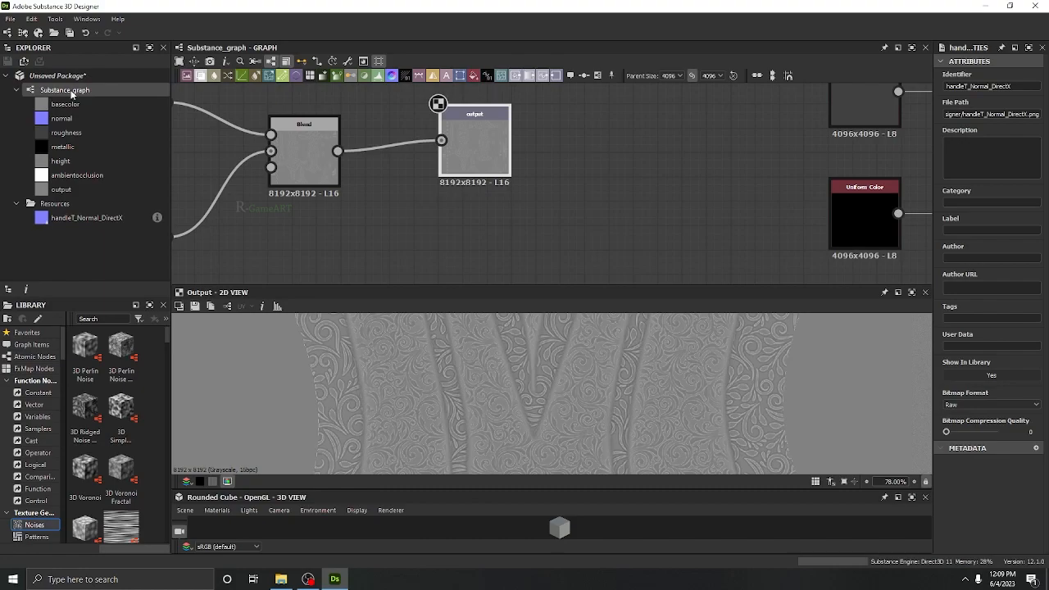
# Export Substance_graph's 'output' map alone as a PNG bitmap
pyautogui.rightClick(64, 90)
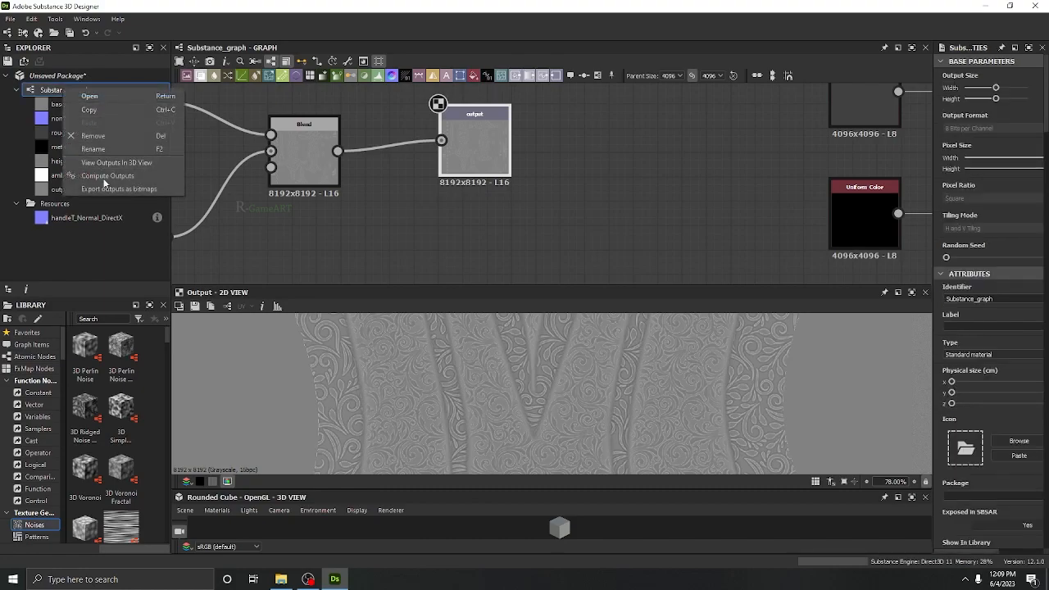
pyautogui.moveTo(121, 188)
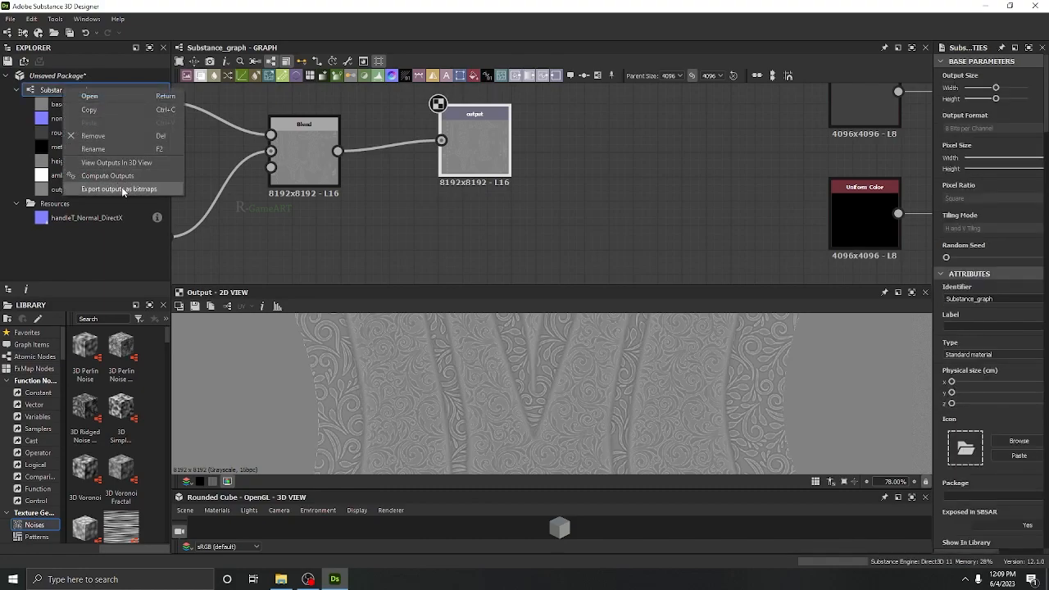
pyautogui.click(119, 189)
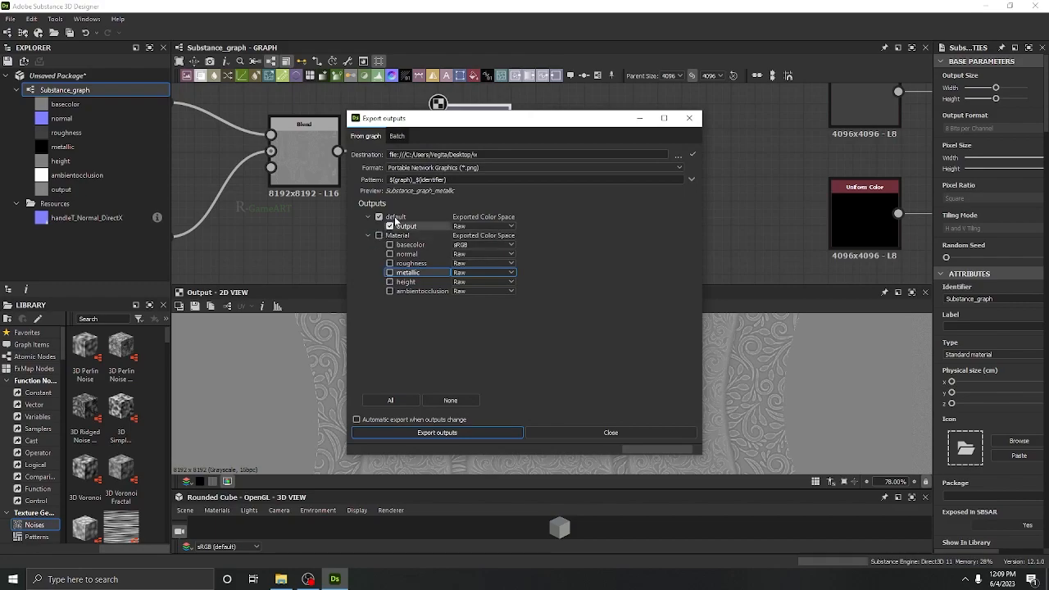
pyautogui.click(408, 226)
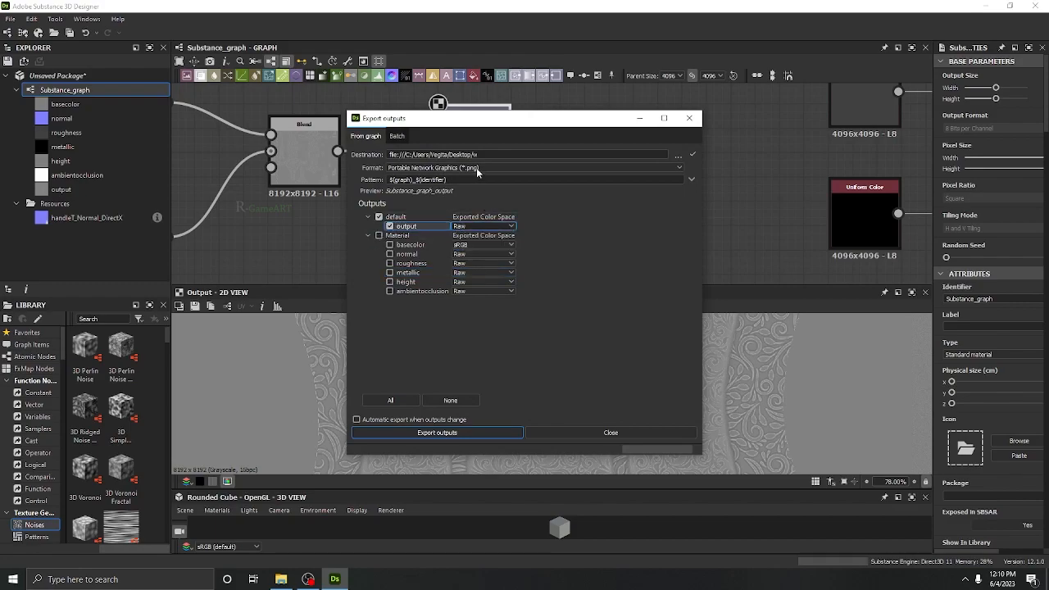
pyautogui.moveTo(490, 177)
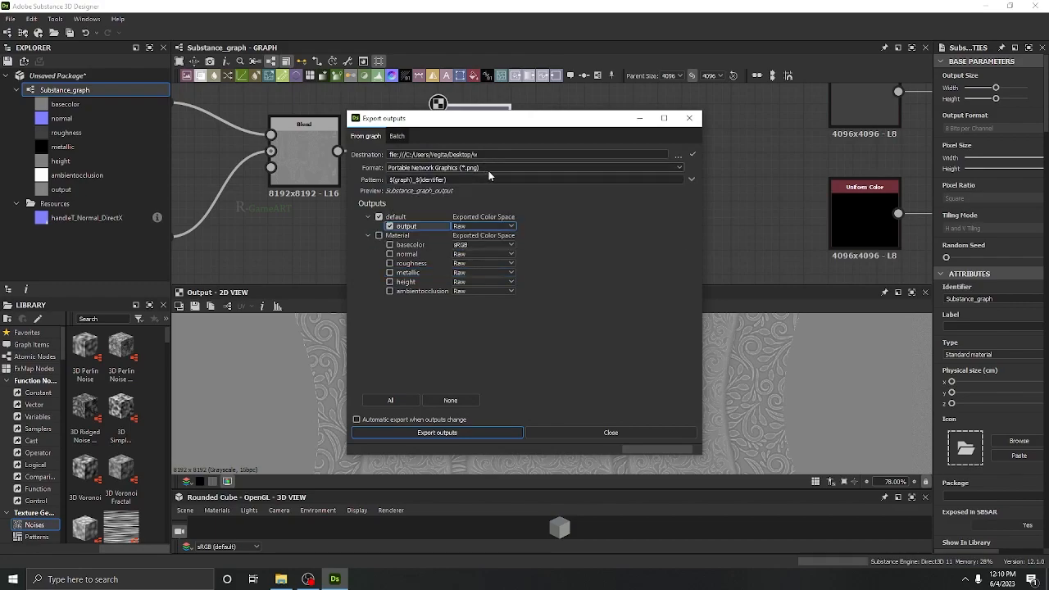
pyautogui.click(437, 432)
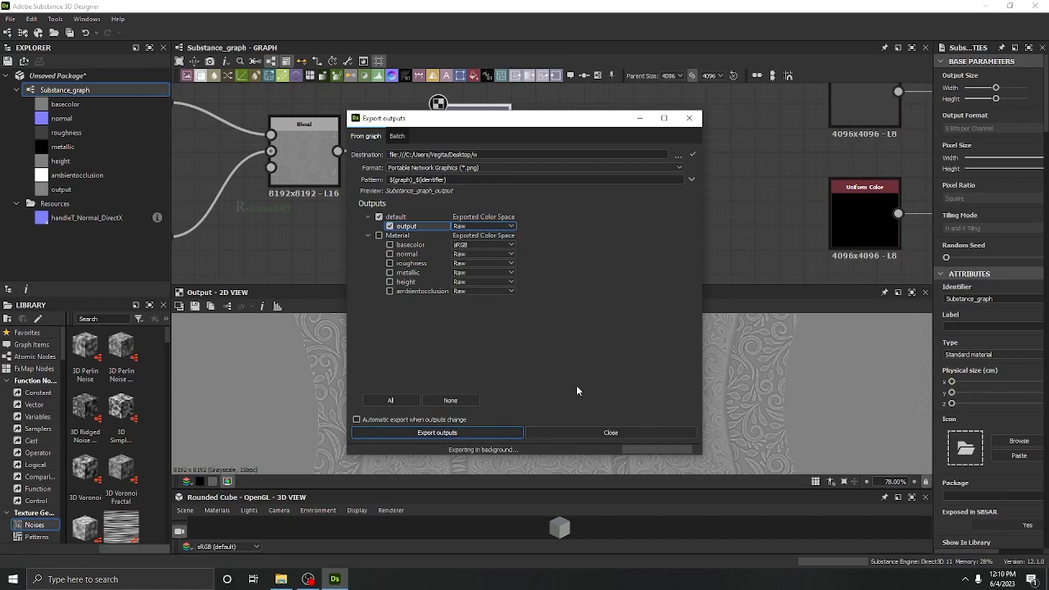